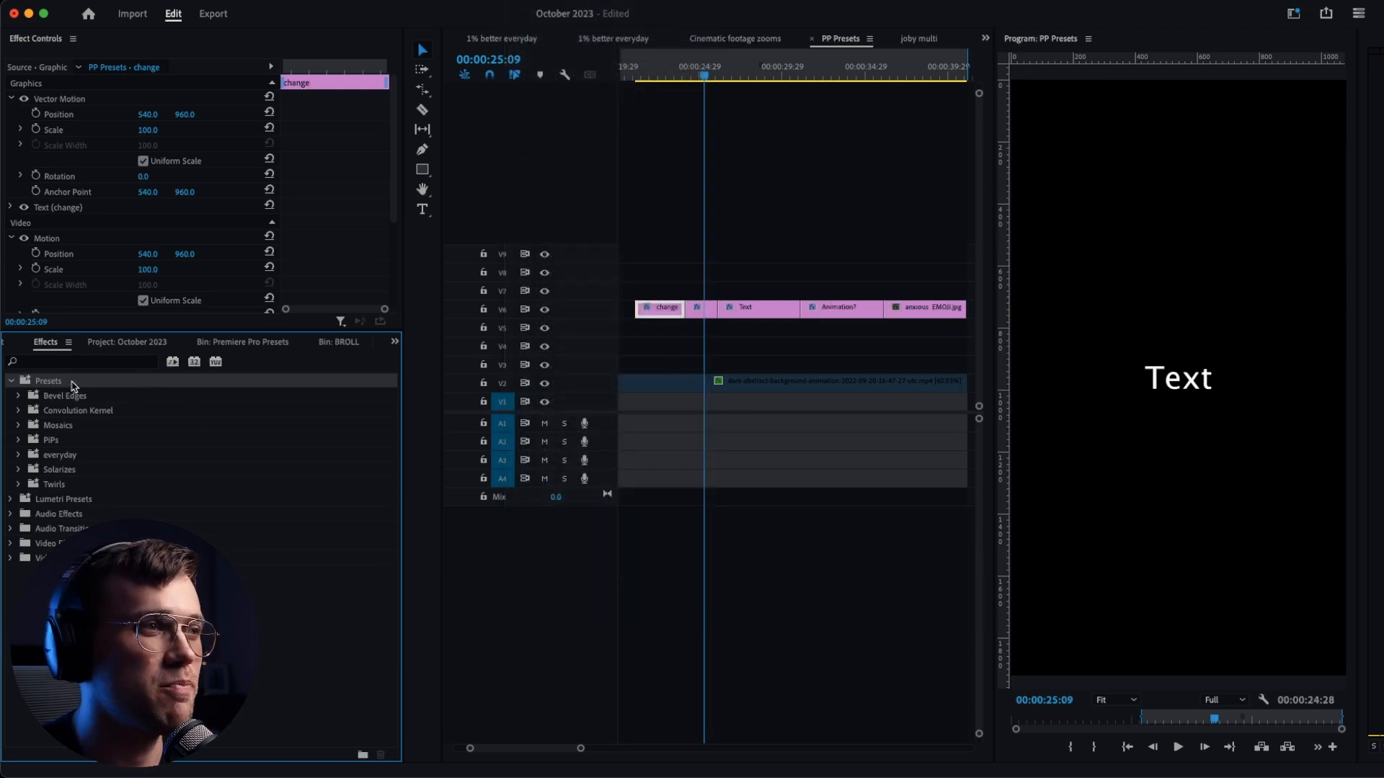
# - Import the preset pack into the Effects panel's Presets folder via Import Presets
pyautogui.rightClick(71, 383)
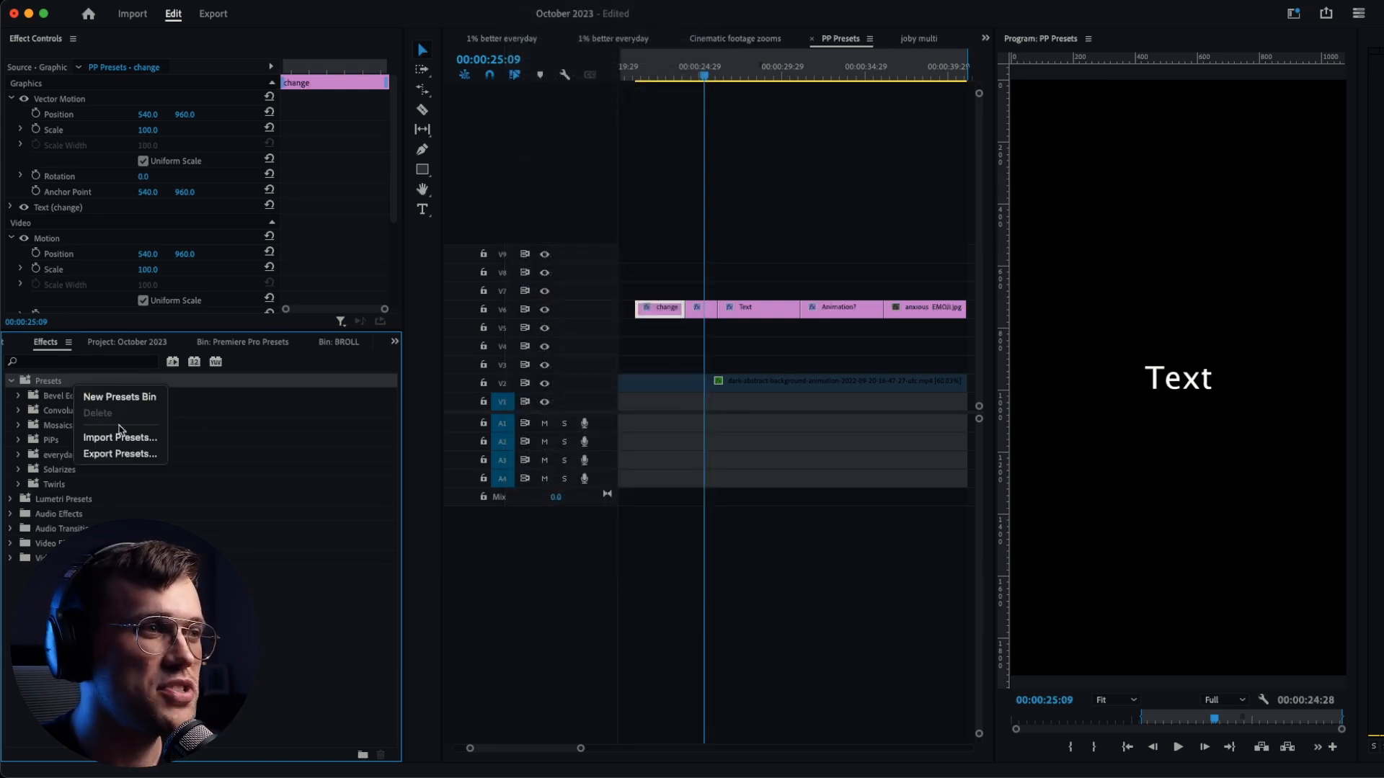
pyautogui.click(120, 436)
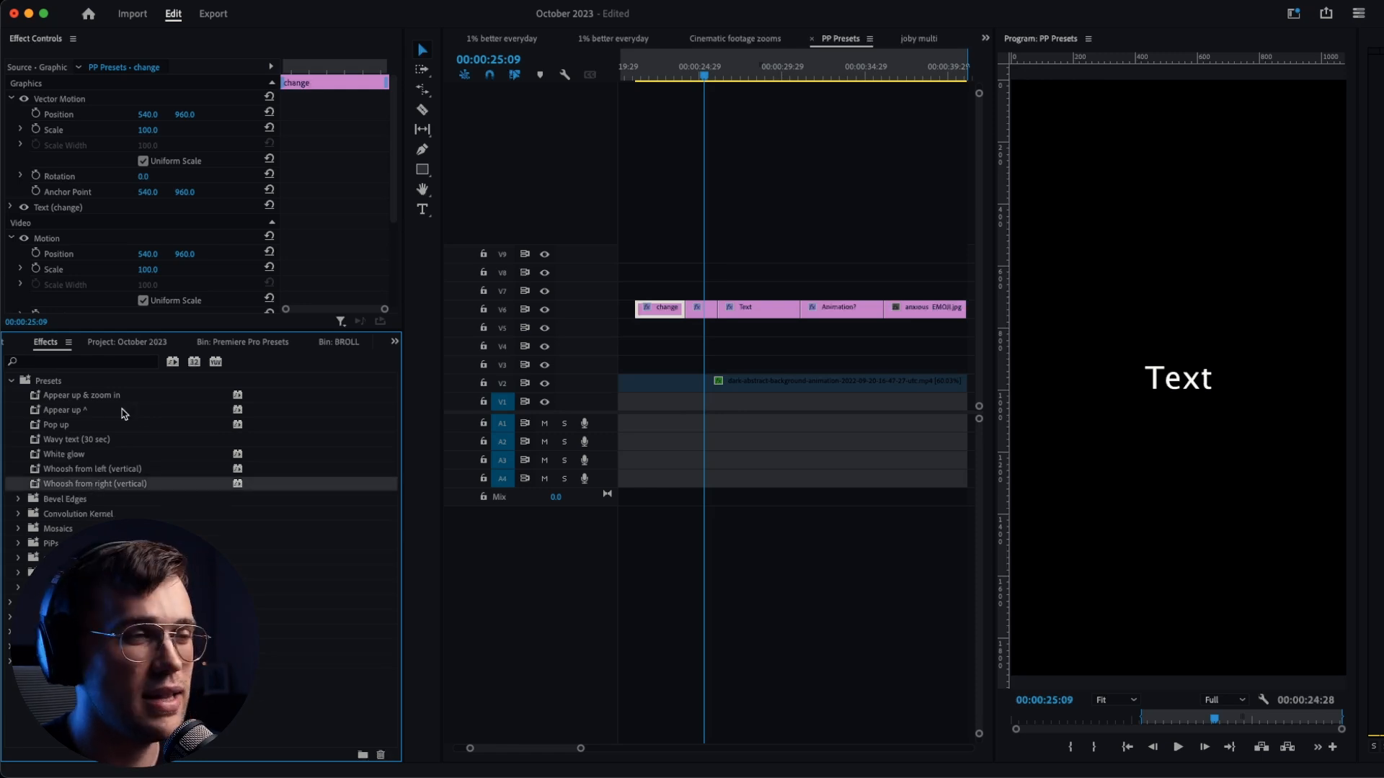
# - Apply the Appear up ^ and White glow presets to the 'change' title clip
pyautogui.click(657, 72)
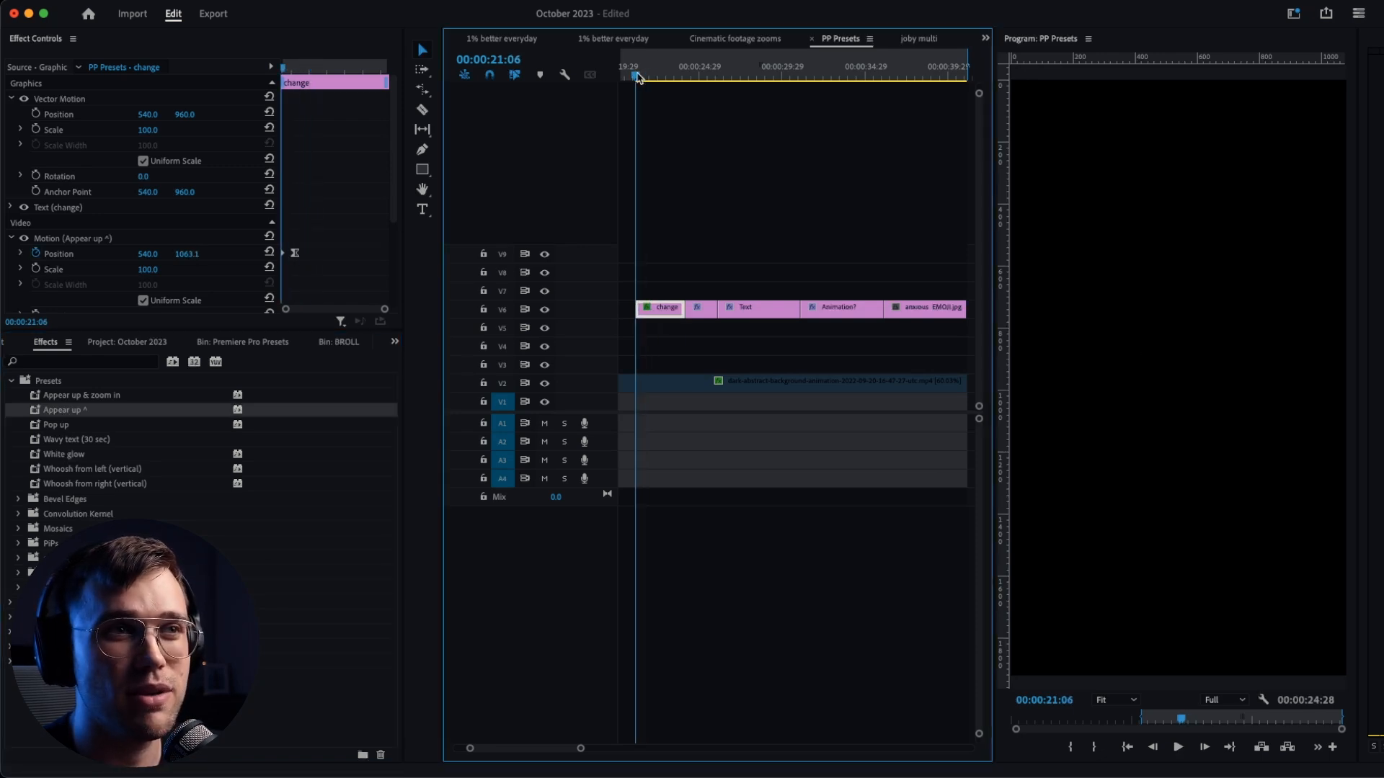
pyautogui.click(648, 75)
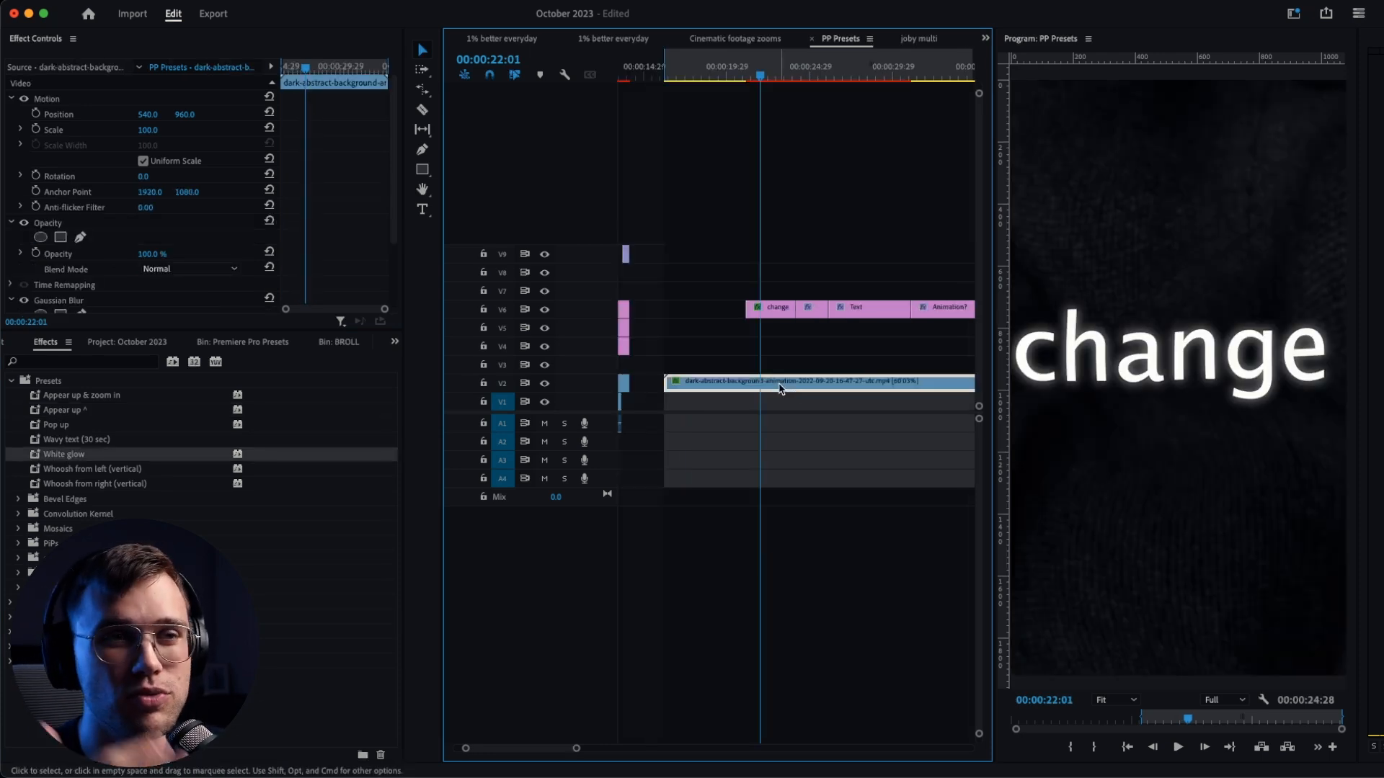
# - Apply the Whoosh from left (vertical) preset to the 'Animation?' title clip
pyautogui.click(1177, 747)
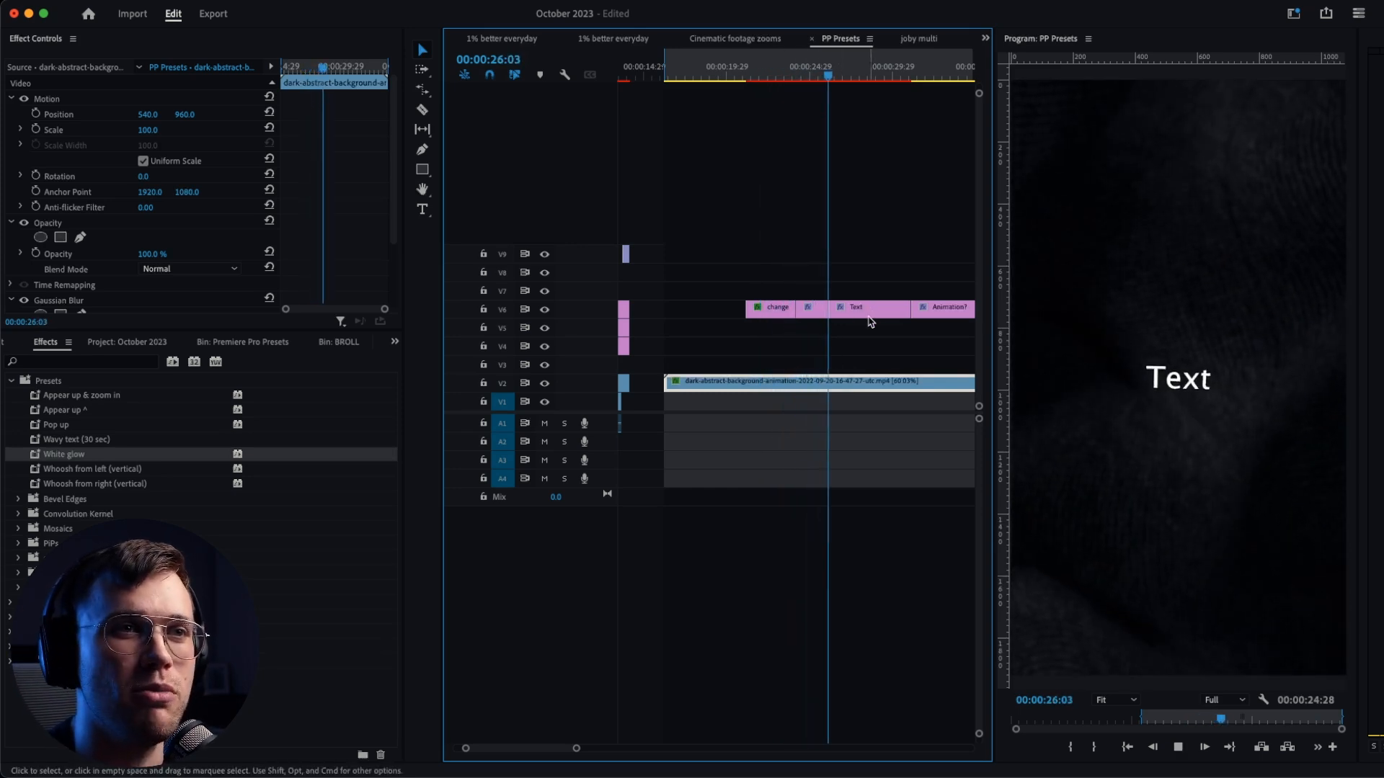
pyautogui.click(869, 308)
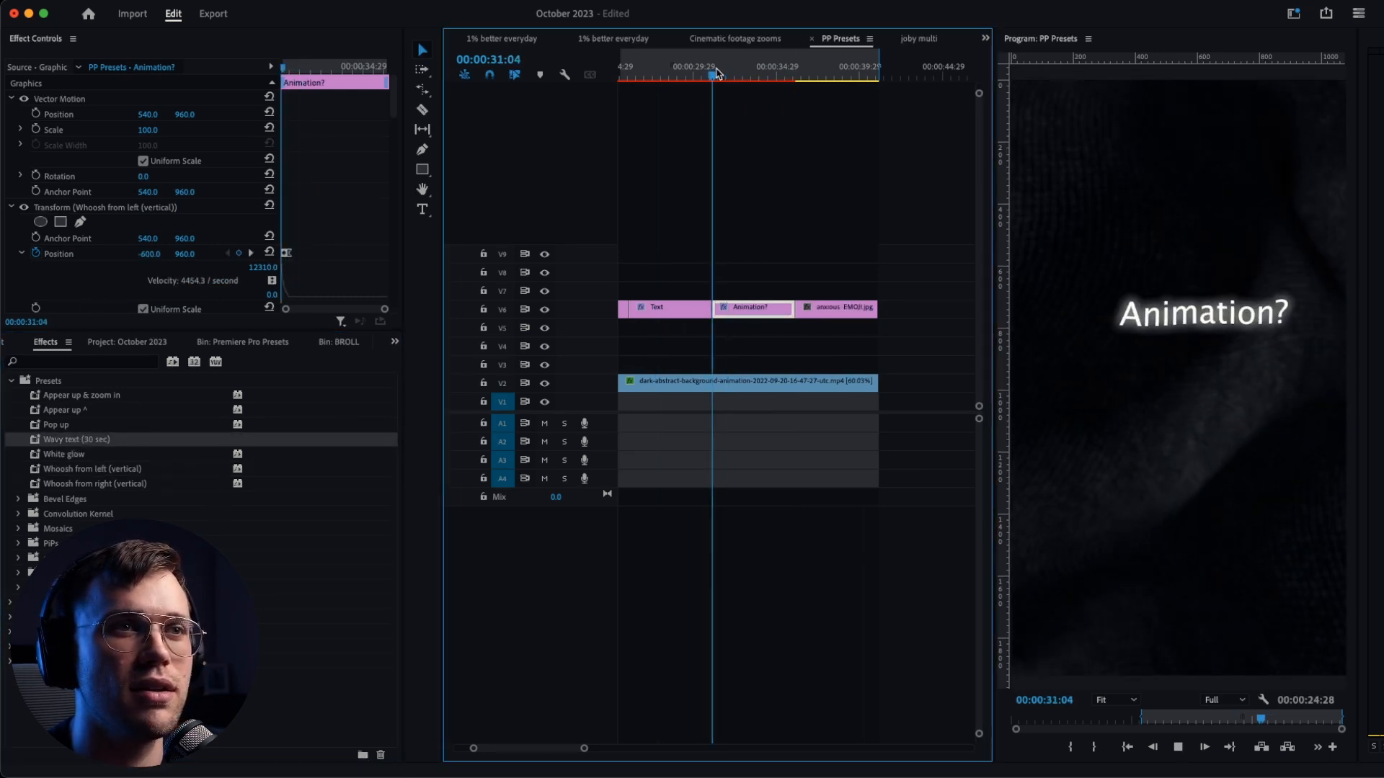
# - Select the anxious EMOJI.jpg clip at the sequence end to show its motion settings
pyautogui.click(735, 75)
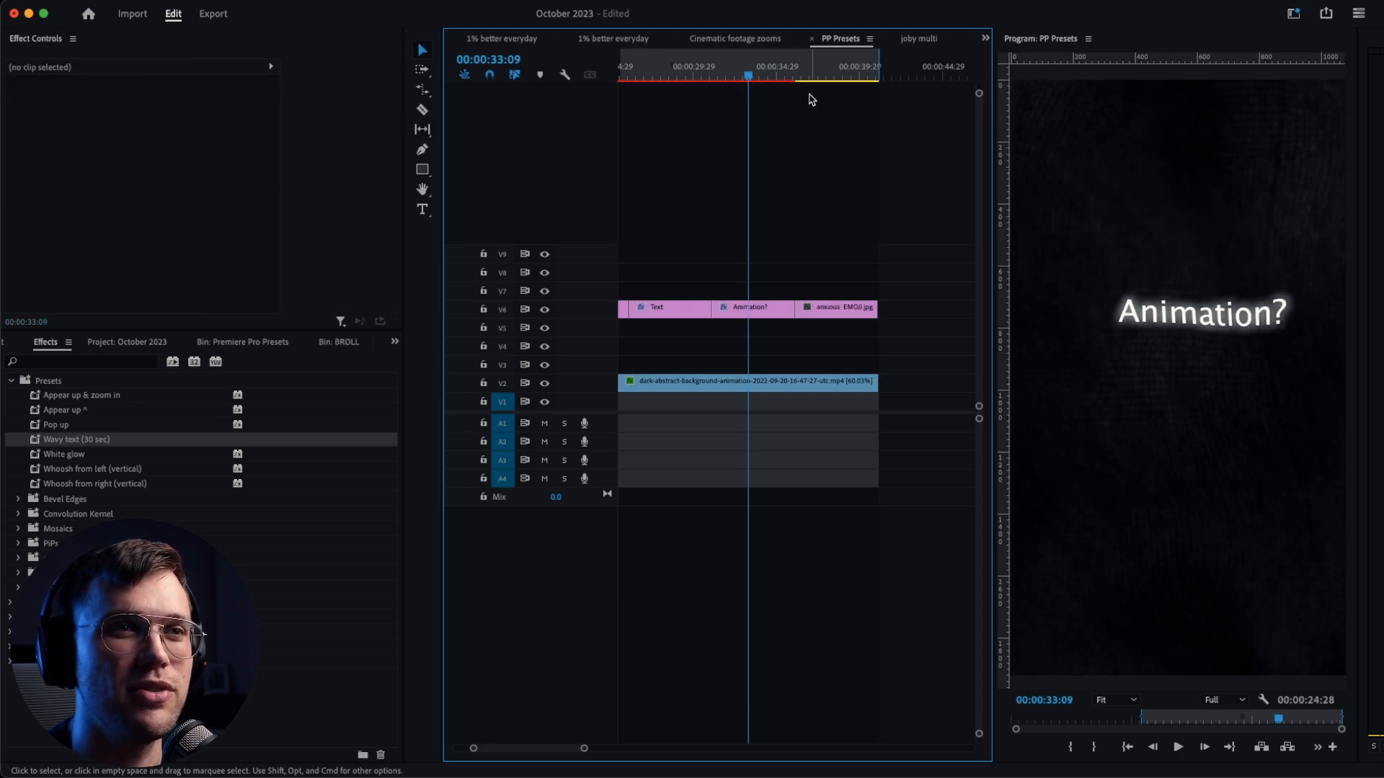
pyautogui.click(793, 78)
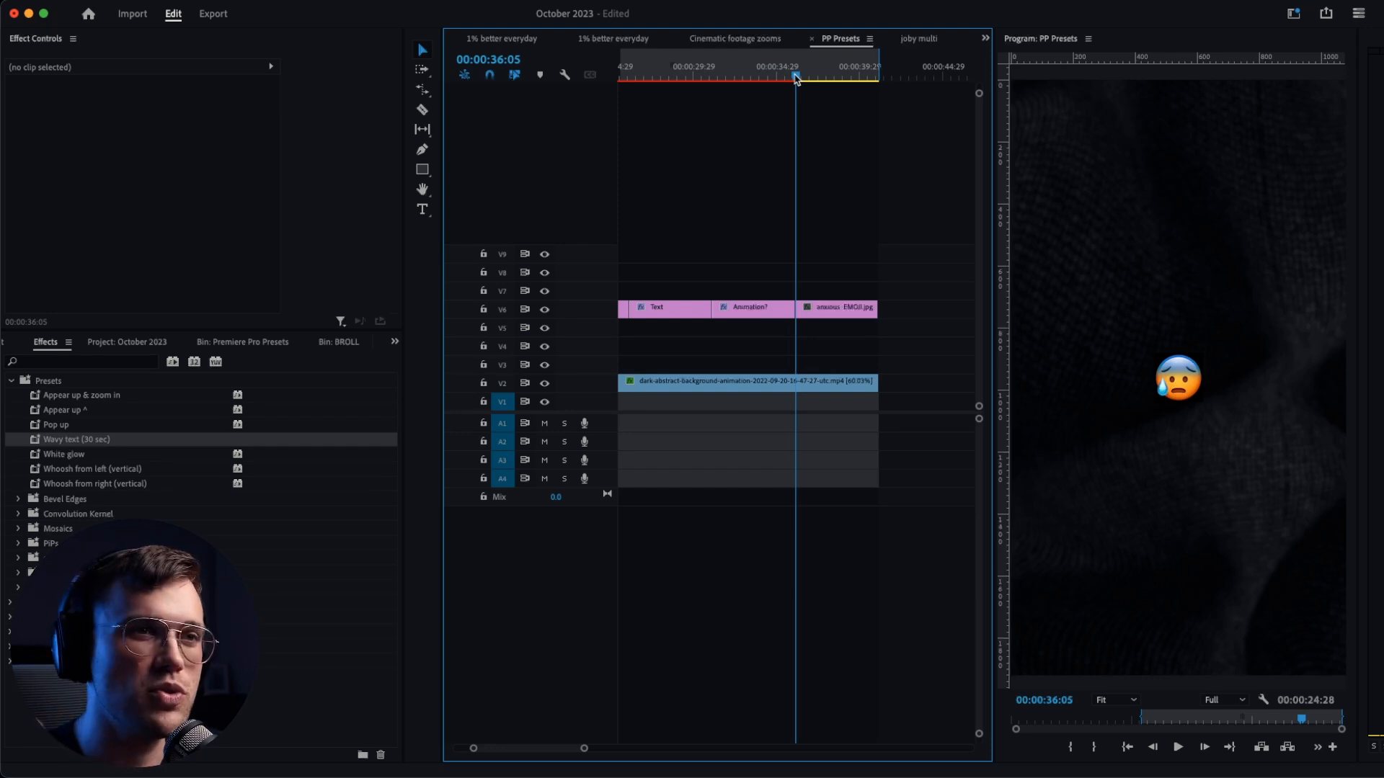
pyautogui.moveTo(7, 71)
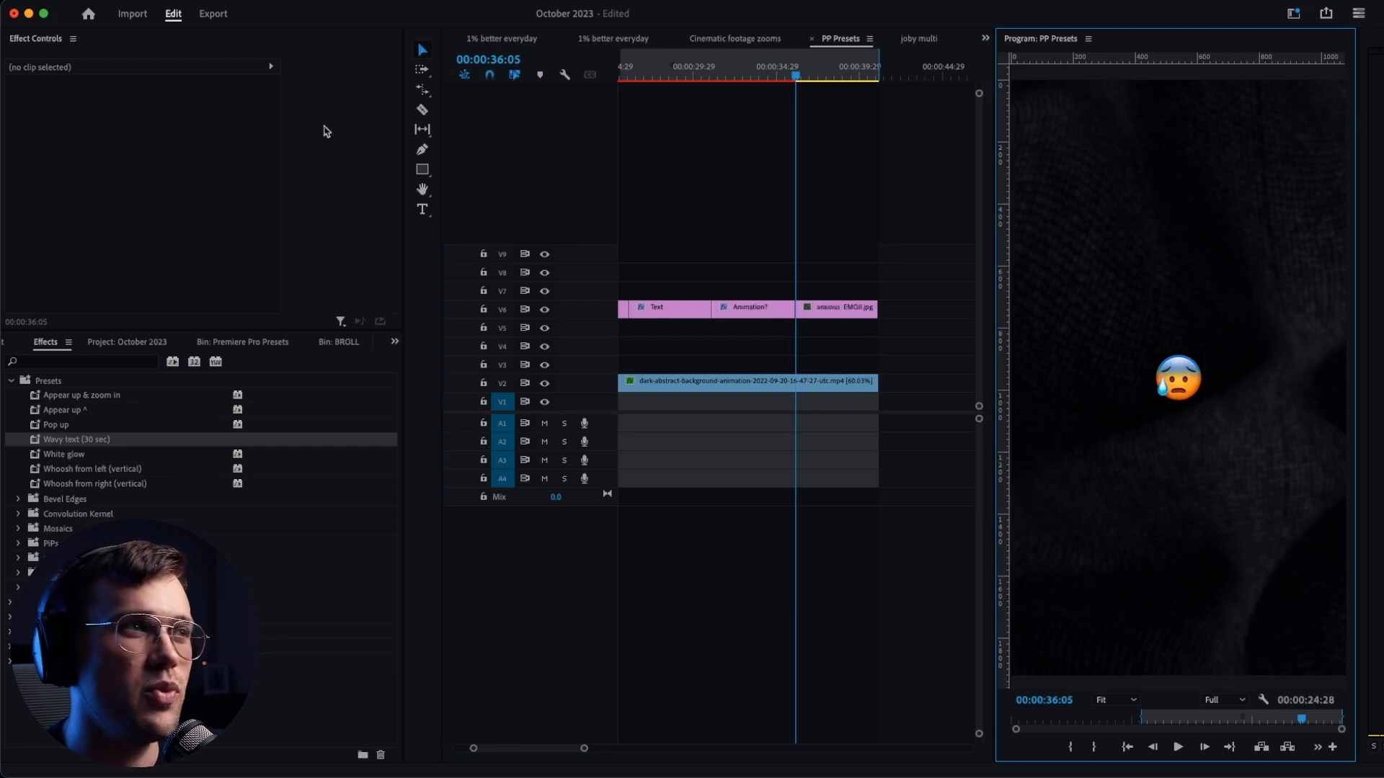
pyautogui.click(834, 308)
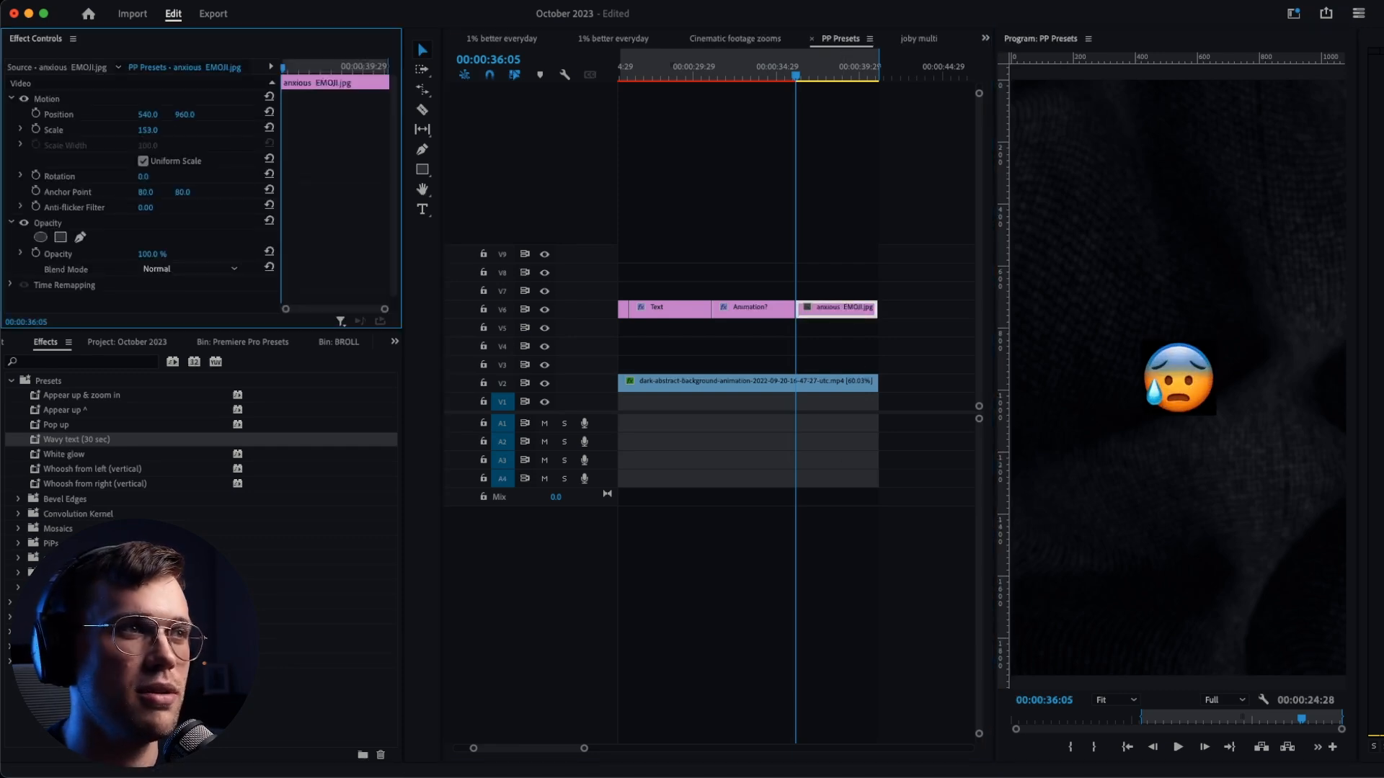